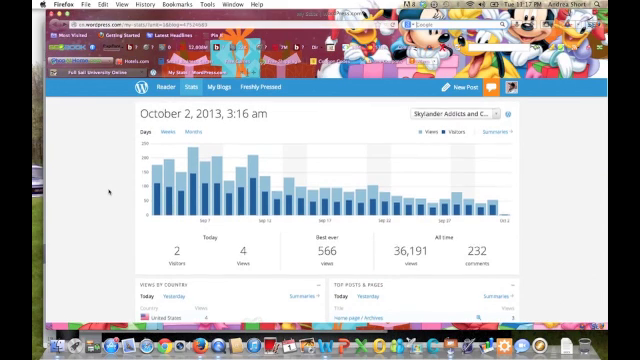
Scroll the Stats page down to the country map, top posts, referrers and tags panels.
{"action": "scroll", "scroll_direction": "down", "scroll_amount": 3}
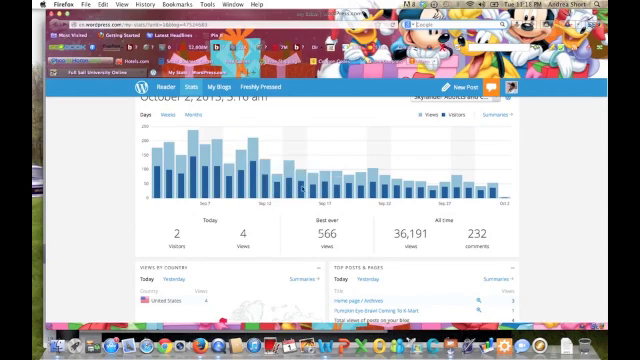
{"action": "mouse_move", "coordinate": [187, 160]}
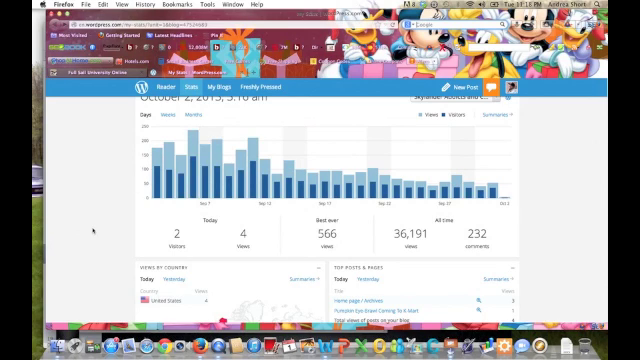
{"action": "scroll", "scroll_direction": "down", "scroll_amount": 3}
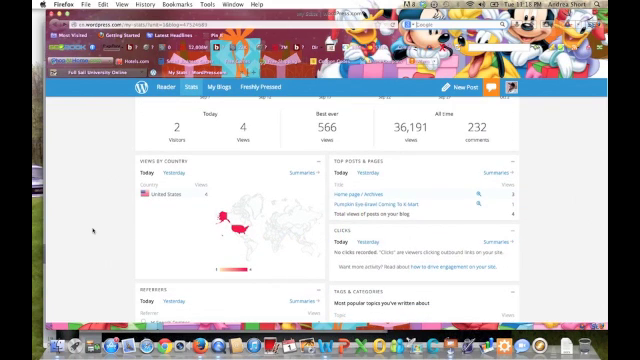
{"action": "scroll", "scroll_direction": "down", "scroll_amount": 3}
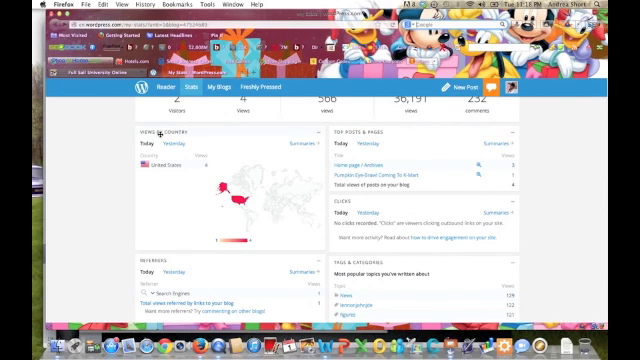
{"action": "scroll", "scroll_direction": "up", "scroll_amount": 3}
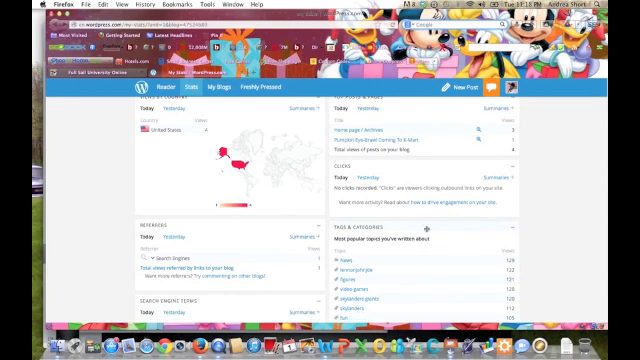
{"action": "scroll", "scroll_direction": "down", "scroll_amount": 3}
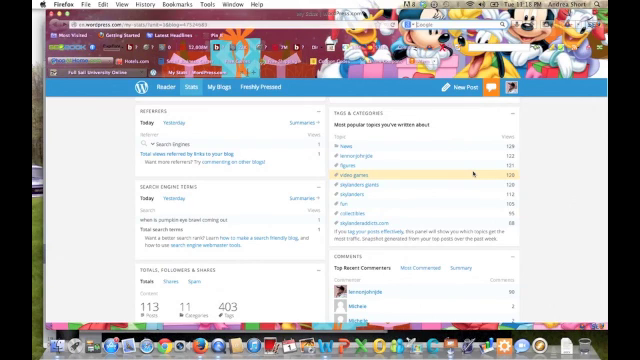
Scroll further to Search Engine Terms, Totals, Followers & Shares and top commenters.
{"action": "scroll", "scroll_direction": "down", "scroll_amount": 3}
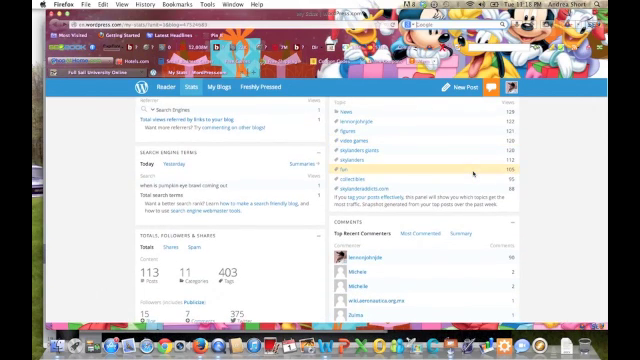
{"action": "scroll", "scroll_direction": "down", "scroll_amount": 3}
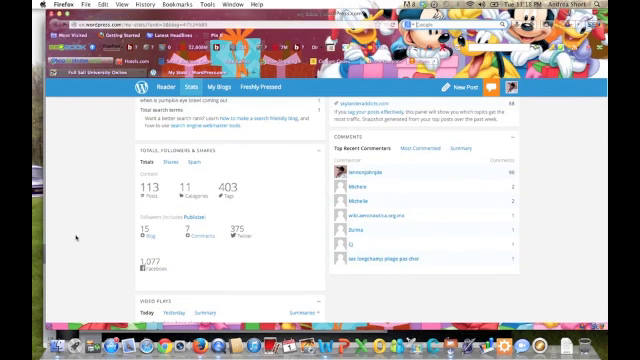
{"action": "scroll", "scroll_direction": "down", "scroll_amount": 3}
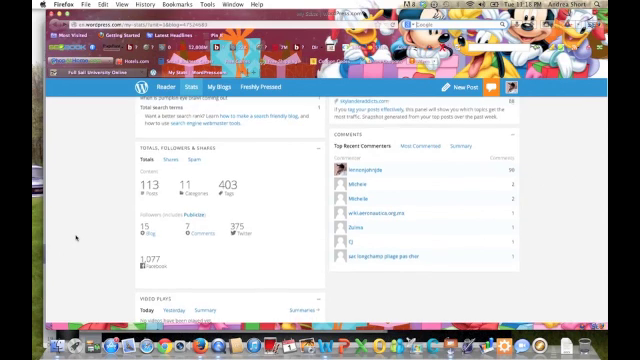
{"action": "scroll", "scroll_direction": "down", "scroll_amount": 3}
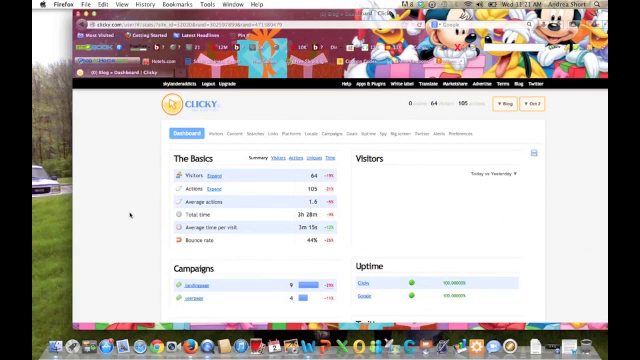
View the Clicky dashboard's The Basics, Campaigns and Uptime sections.
{"action": "scroll", "scroll_direction": "down", "scroll_amount": 3}
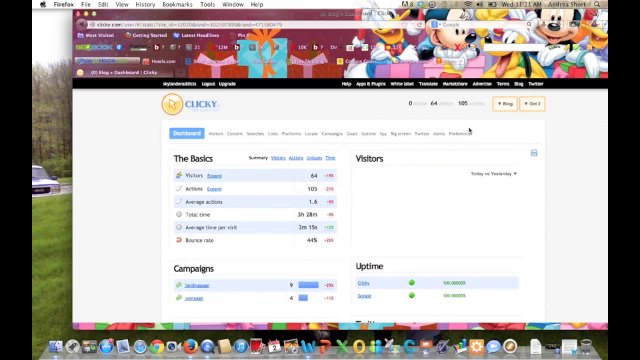
{"action": "scroll", "scroll_direction": "down", "scroll_amount": 3}
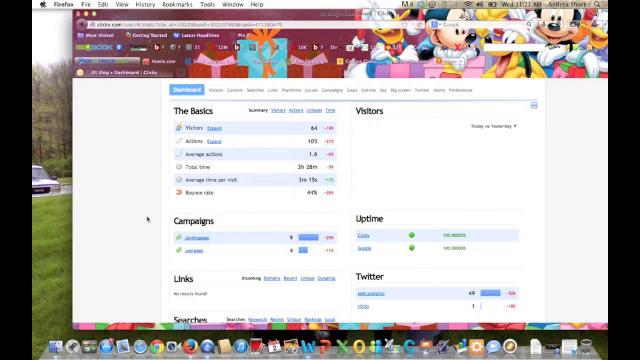
Scroll the Clicky dashboard past Searches, Locale, Engagement and Content to Traffic sources.
{"action": "scroll", "scroll_direction": "down", "scroll_amount": 3}
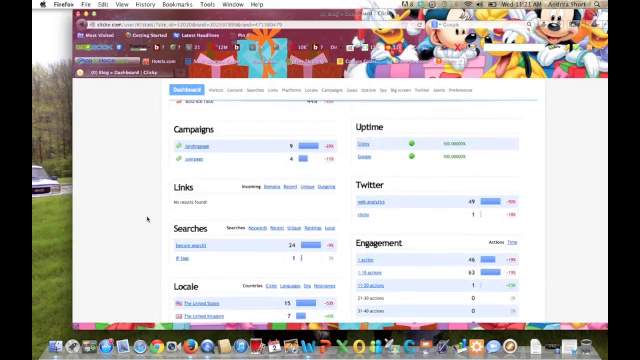
{"action": "scroll", "scroll_direction": "down", "scroll_amount": 3}
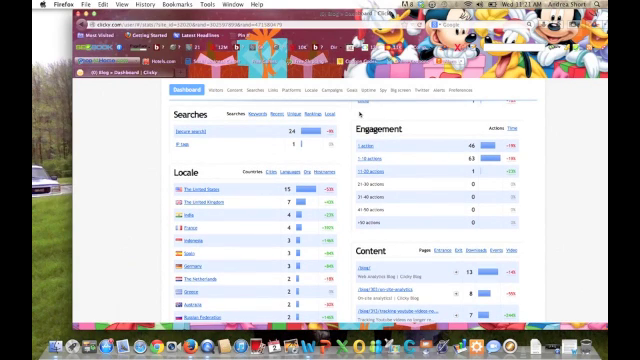
{"action": "scroll", "scroll_direction": "down", "scroll_amount": 3}
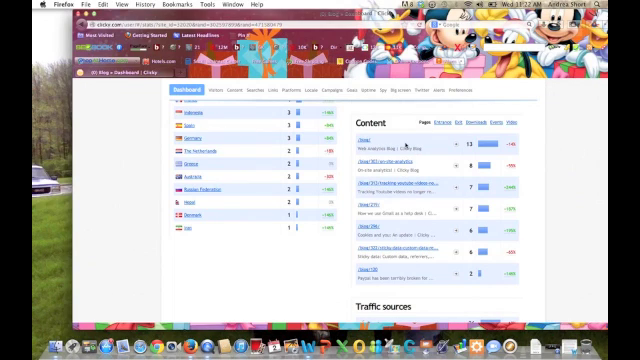
{"action": "mouse_move", "coordinate": [573, 185]}
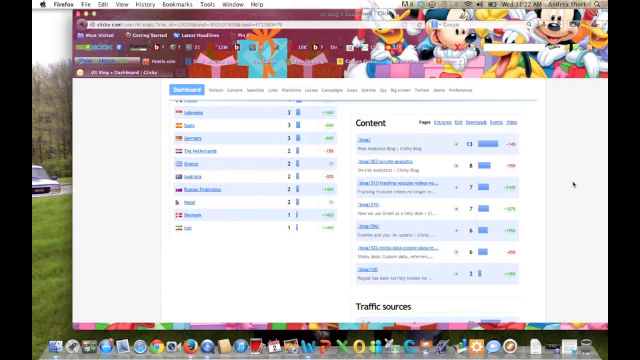
{"action": "scroll", "scroll_direction": "down", "scroll_amount": 3}
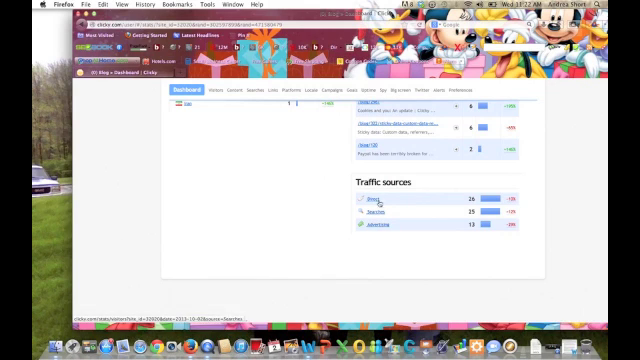
Filter visitors to the Direct traffic source and scroll to the individual visit list.
{"action": "left_click", "coordinate": [364, 203]}
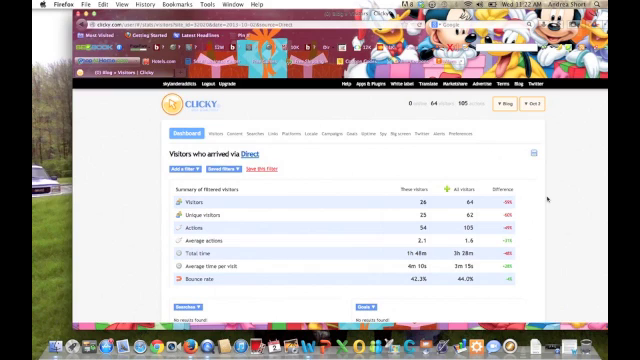
{"action": "scroll", "scroll_direction": "down", "scroll_amount": 3}
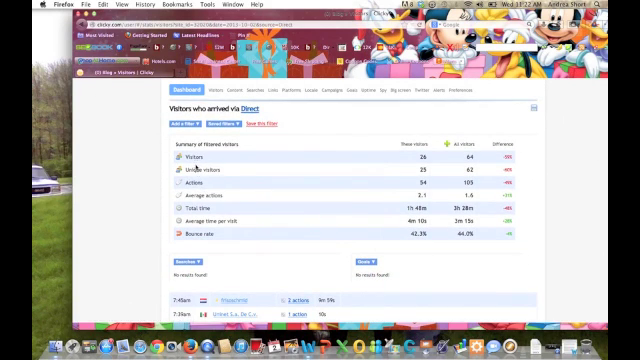
{"action": "mouse_move", "coordinate": [437, 208]}
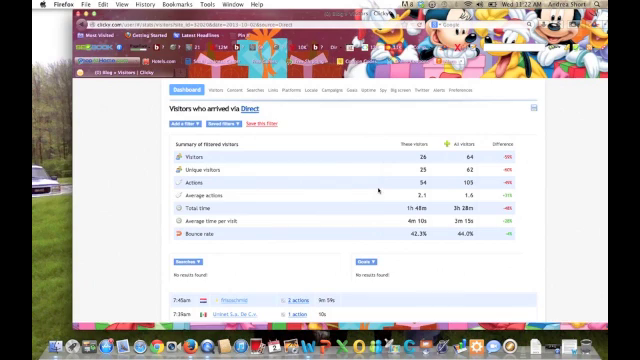
{"action": "scroll", "scroll_direction": "down", "scroll_amount": 3}
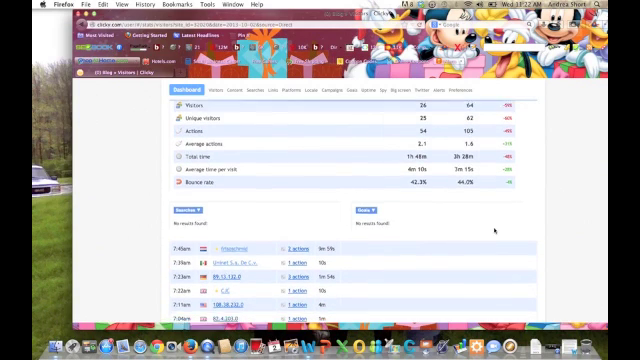
{"action": "scroll", "scroll_direction": "down", "scroll_amount": 3}
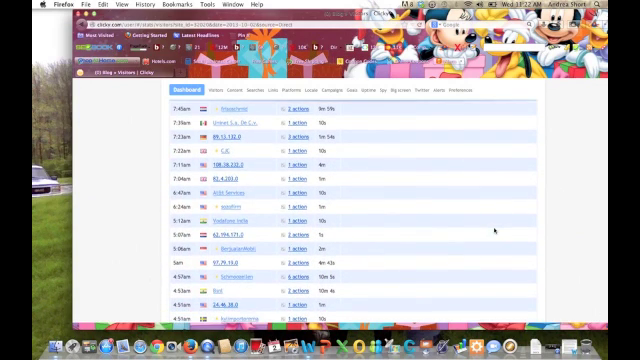